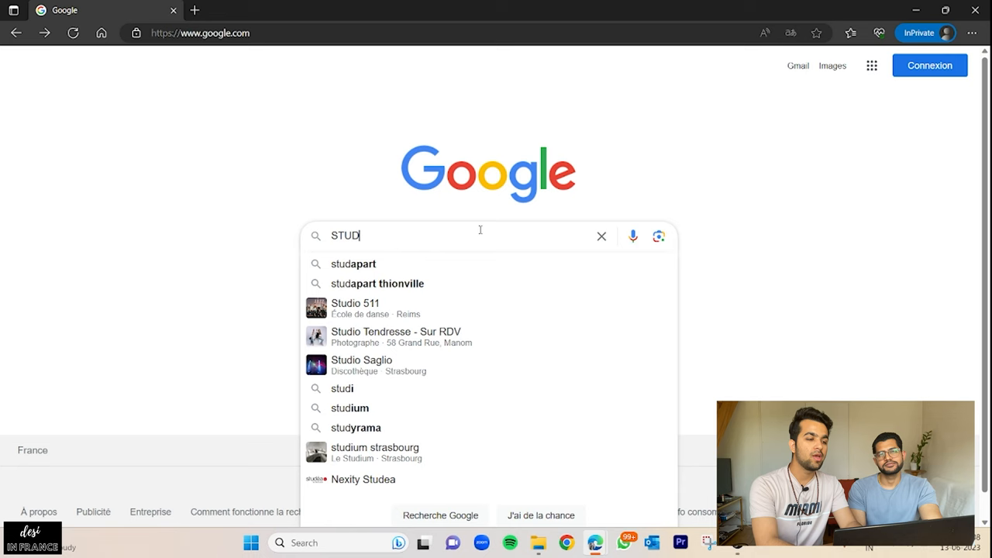
Step: Reach the Studapart website from the Google search suggestion
left_click(354, 263)
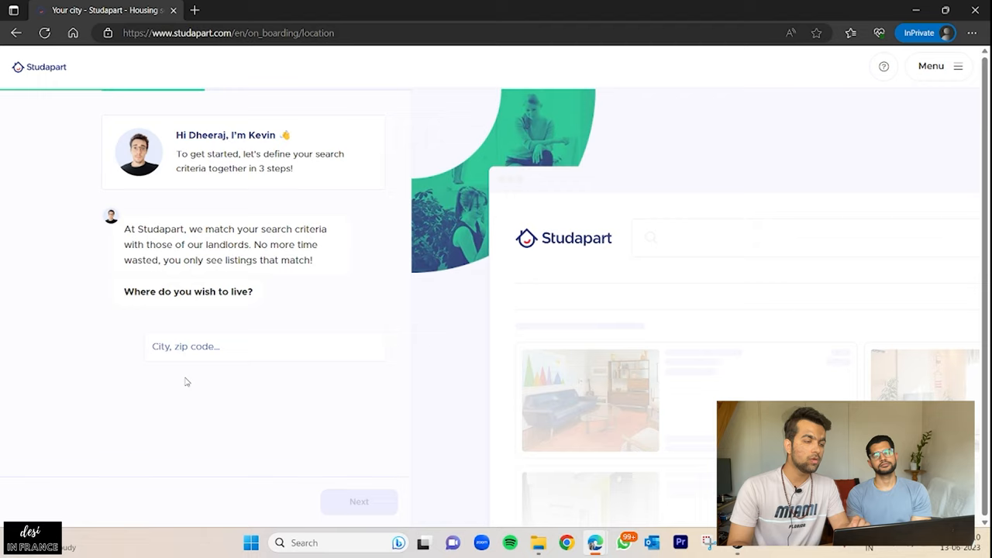
Step: Choose Campus B - Neoma Reims, 1 September 2023 start, 6 months and 500€ budget to see listings
type("511")
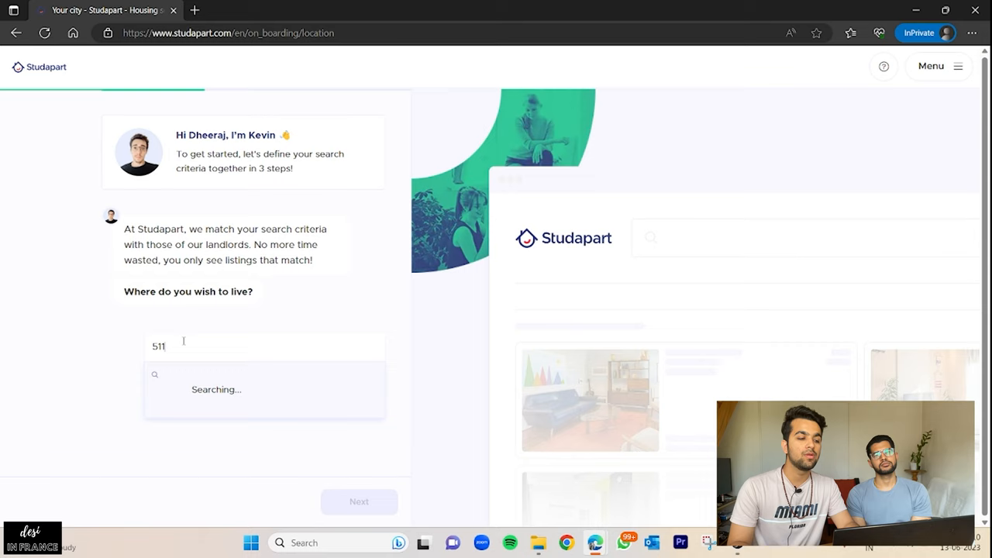
left_click(216, 389)
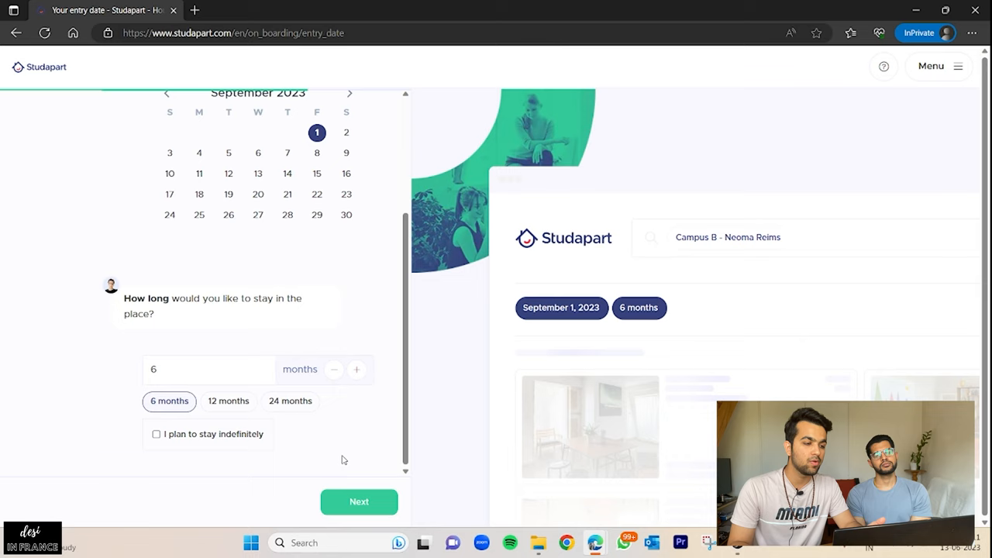
left_click(360, 503)
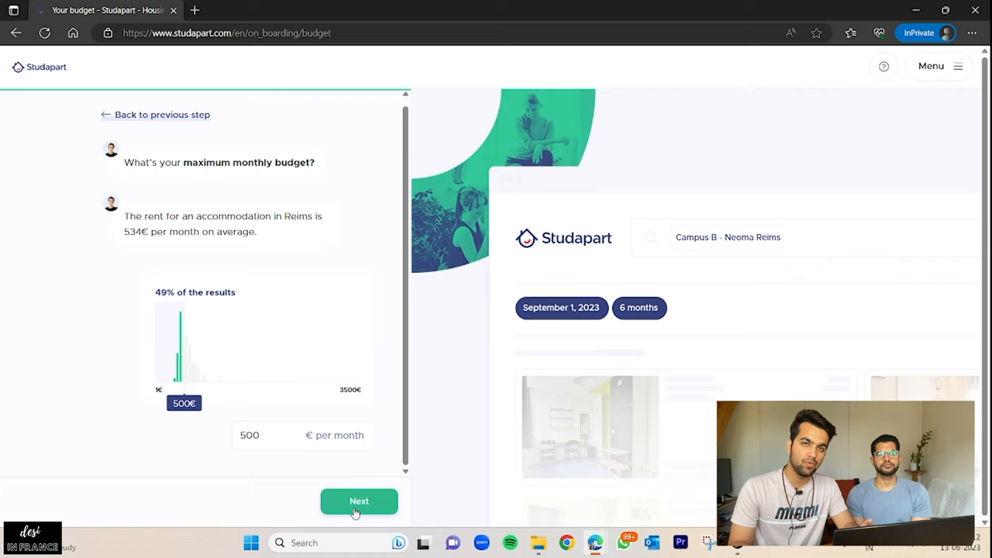
left_click(360, 501)
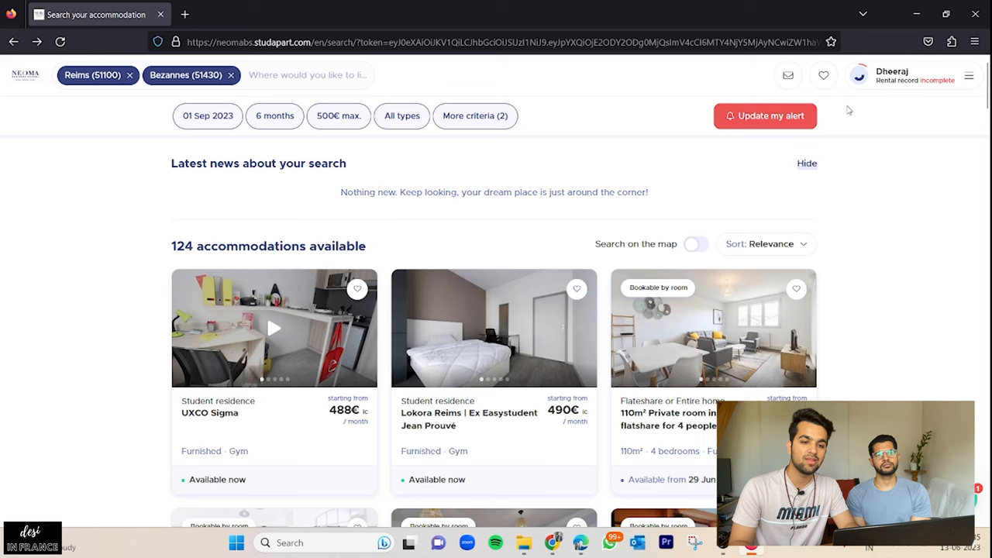
Step: Go to the Rental record page from the account menu
left_click(858, 75)
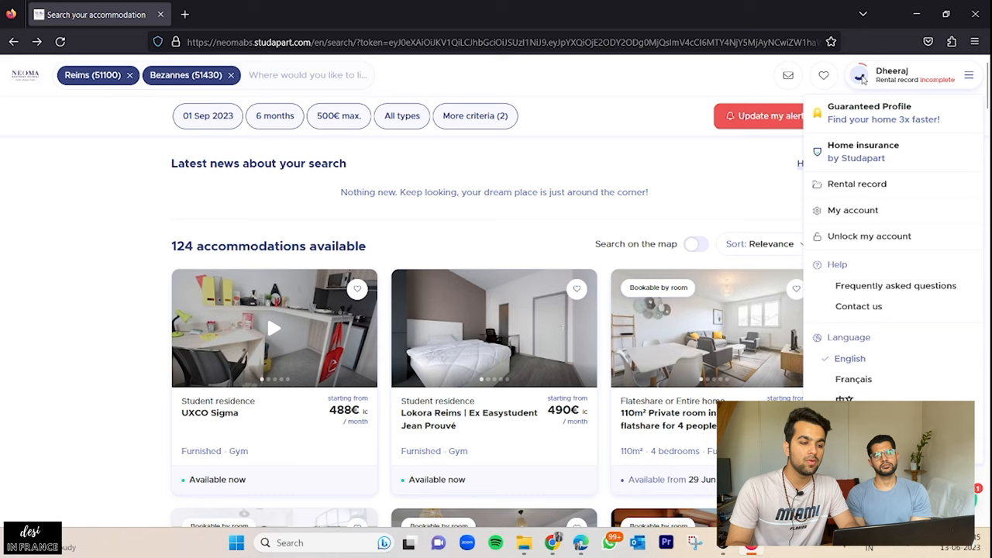
left_click(855, 183)
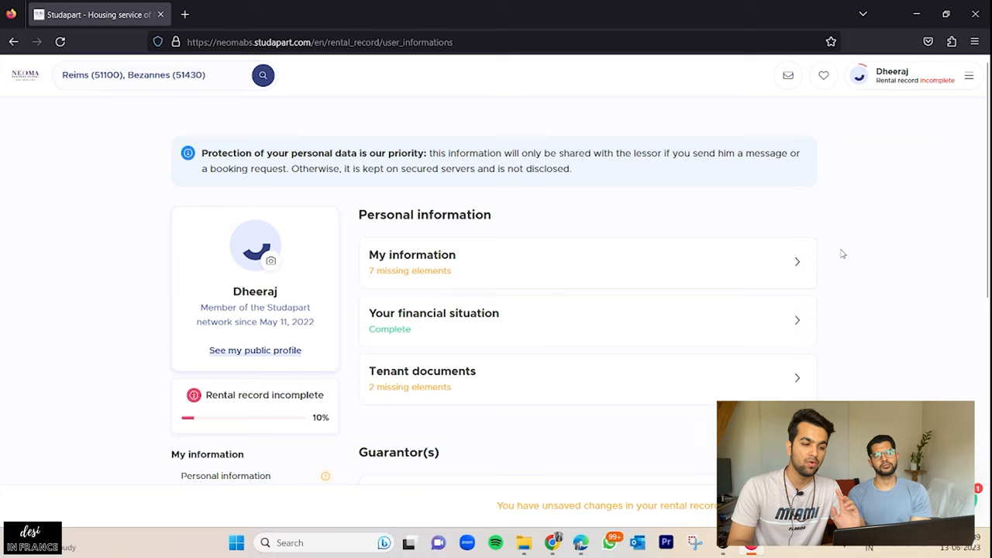
Step: Fill in address, birth date, birthplace, nationality, languages English and Hindi, and a self-presentation
left_click(586, 262)
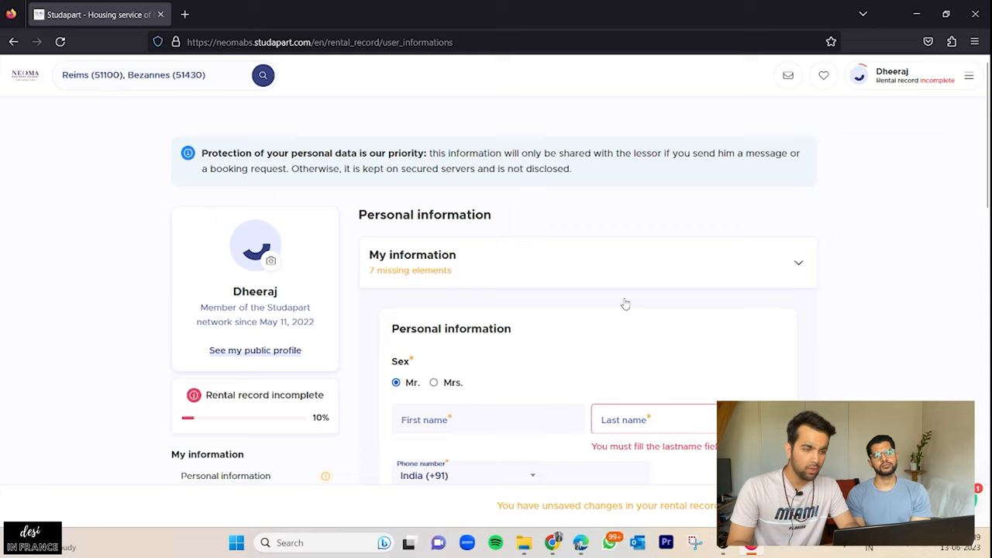
scroll("down", 3)
type("dlf colony")
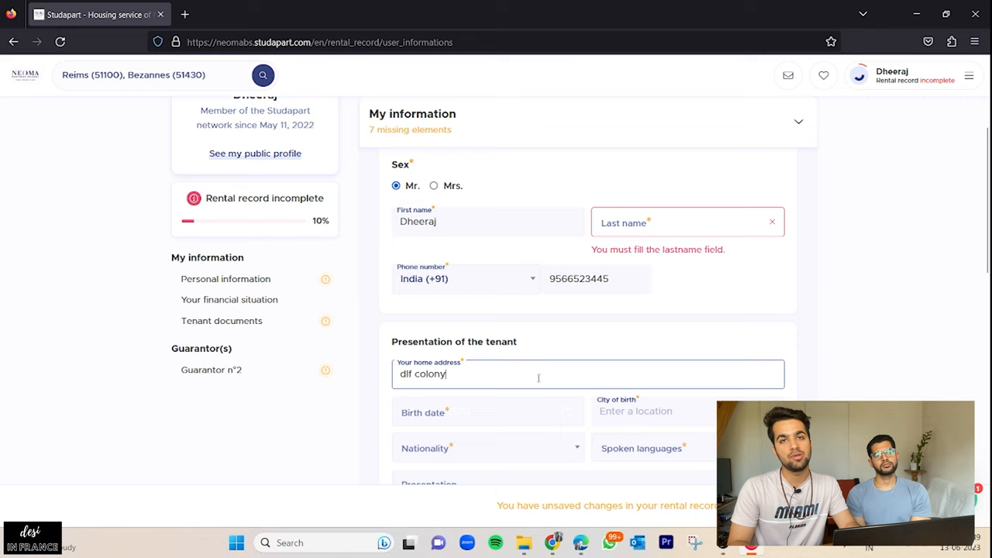
type("bypass")
left_click(653, 448)
type("hin")
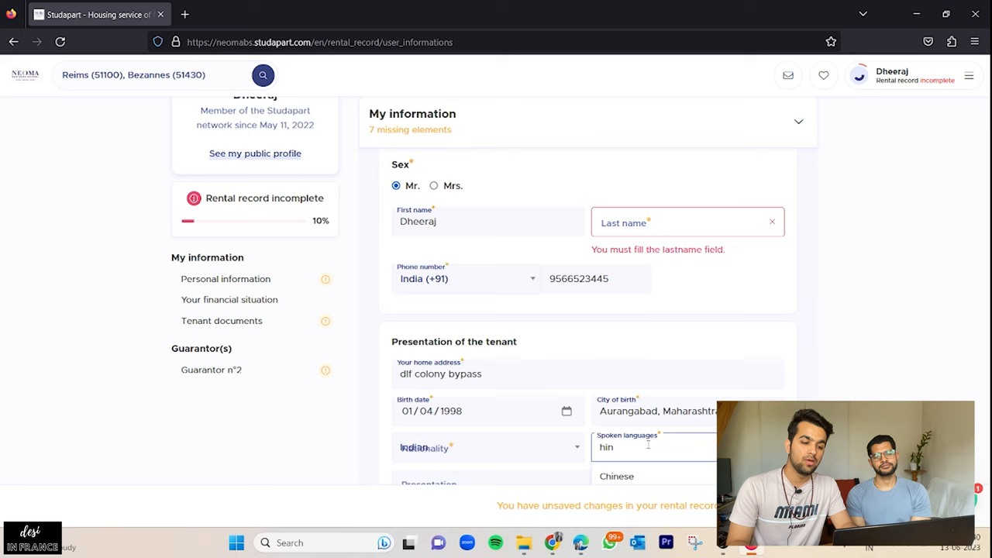
scroll("down", 3)
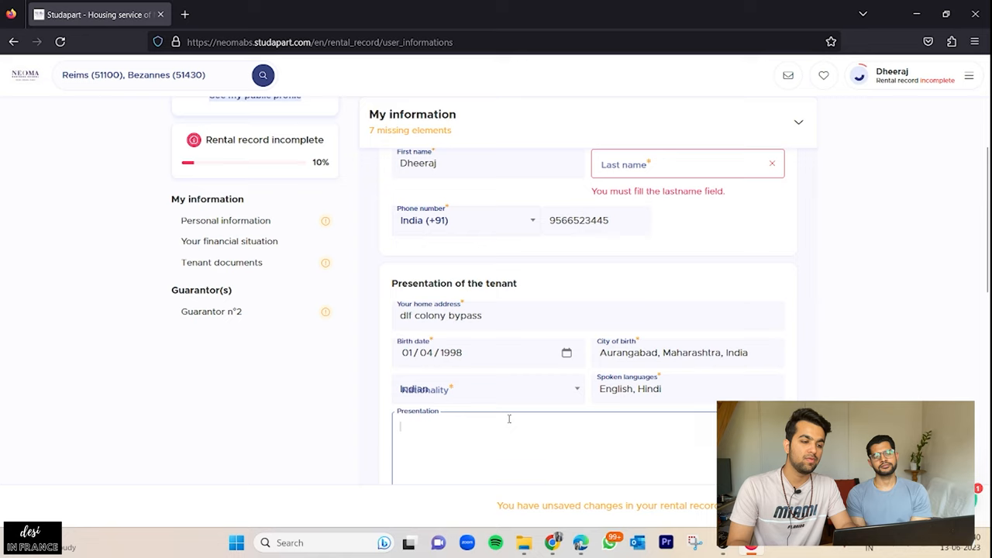
type("i")
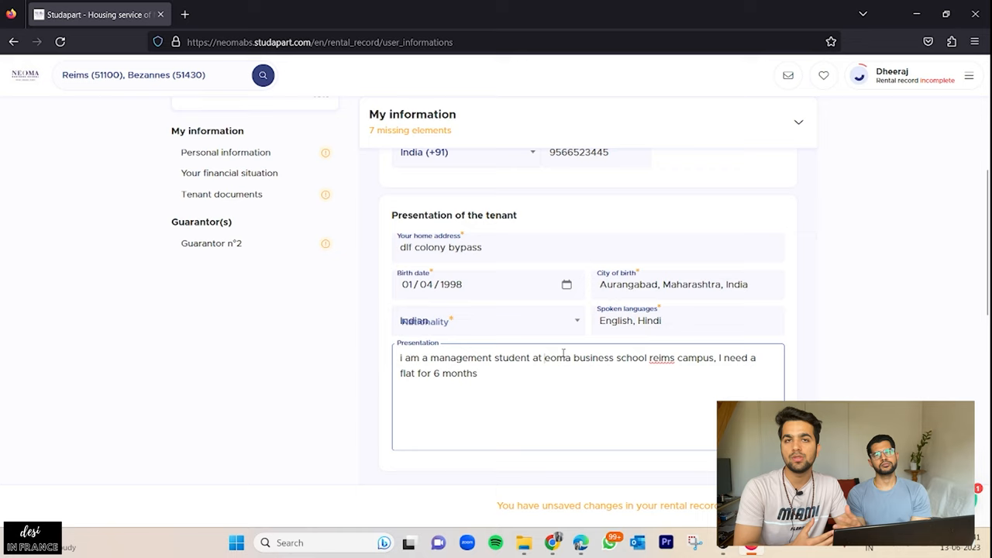
Step: Enter 650 € monthly family allowances, mark not a scholarship holder, and reach Tenant documents
scroll("down", 3)
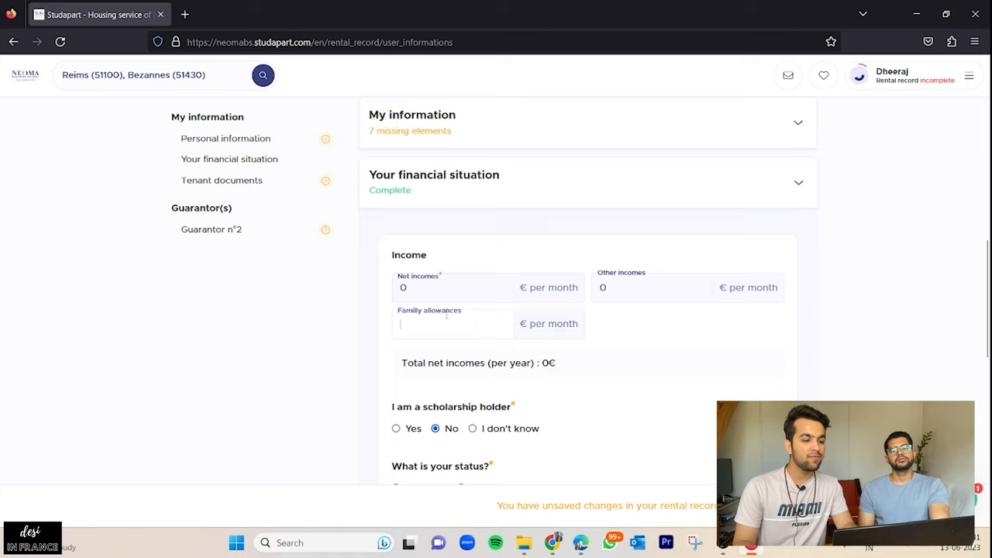
type("650")
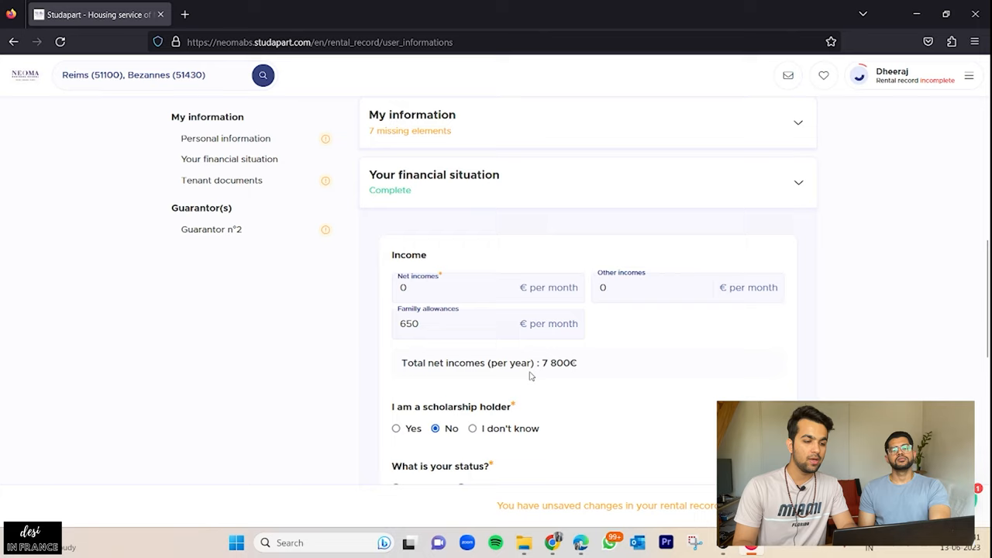
scroll("down", 3)
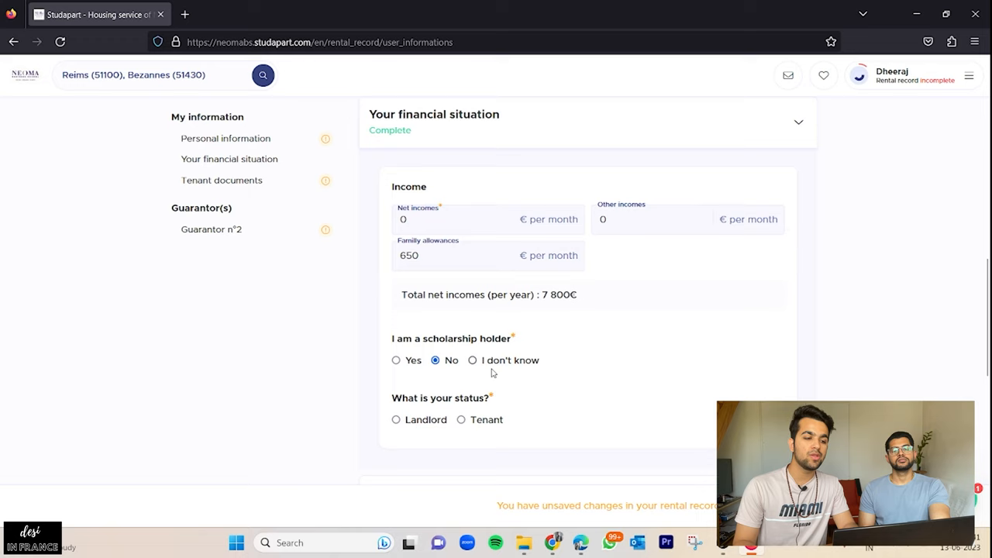
left_click(462, 418)
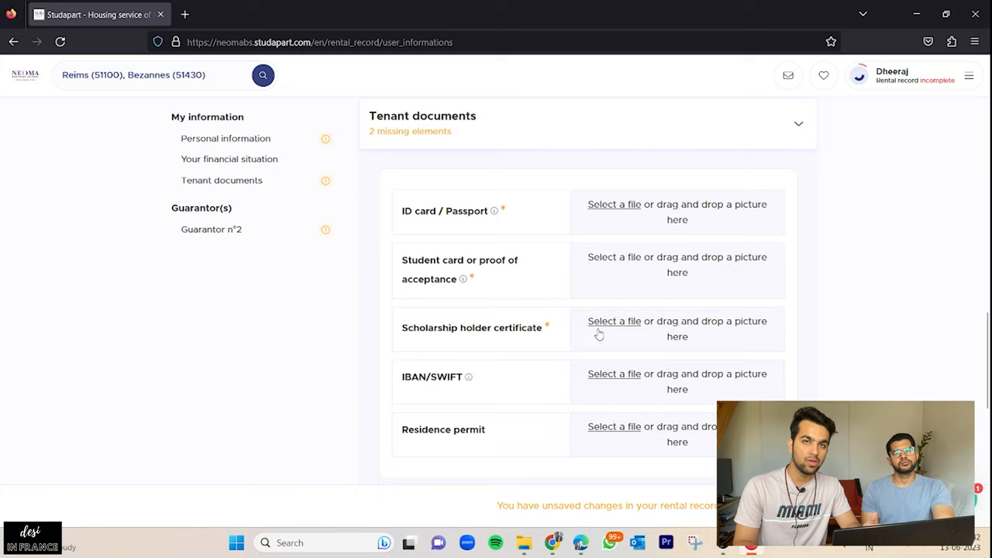
Step: Scroll past the tenant document uploads to the Guarantor(s) section with Guarantor n°2
scroll("down", 3)
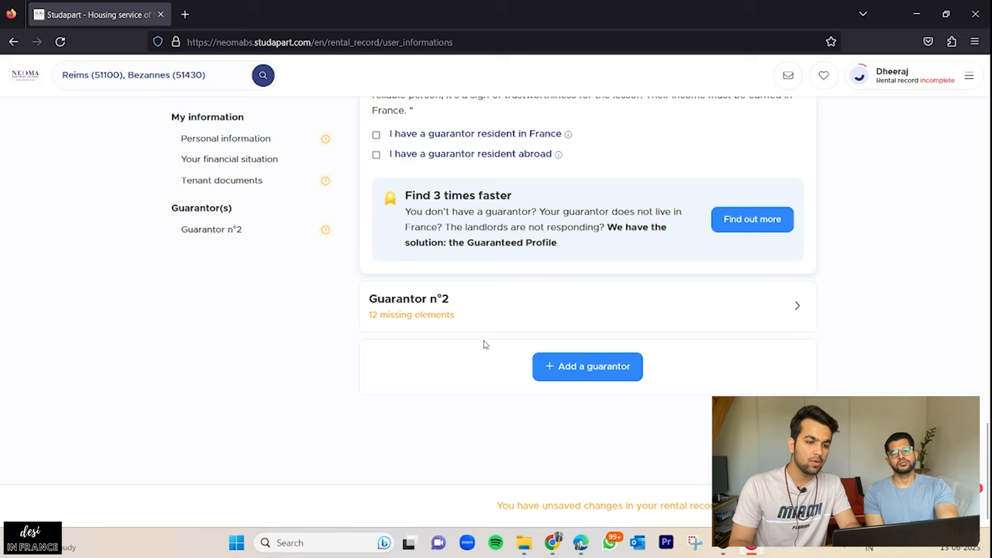
Step: Price the Guaranteed Profile for 12 months from 01/09/2023 at 300.00€ and read its benefits
left_click(750, 219)
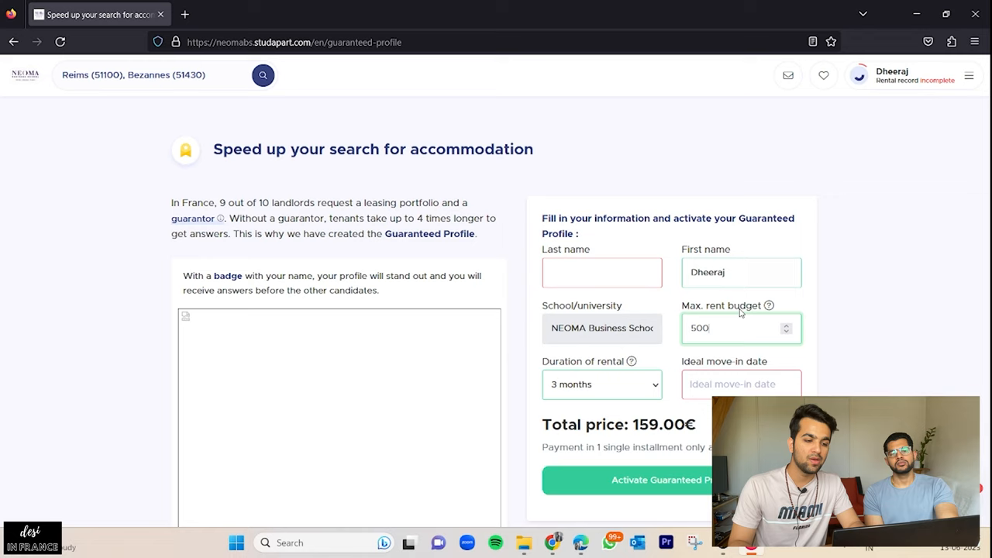
left_click(601, 385)
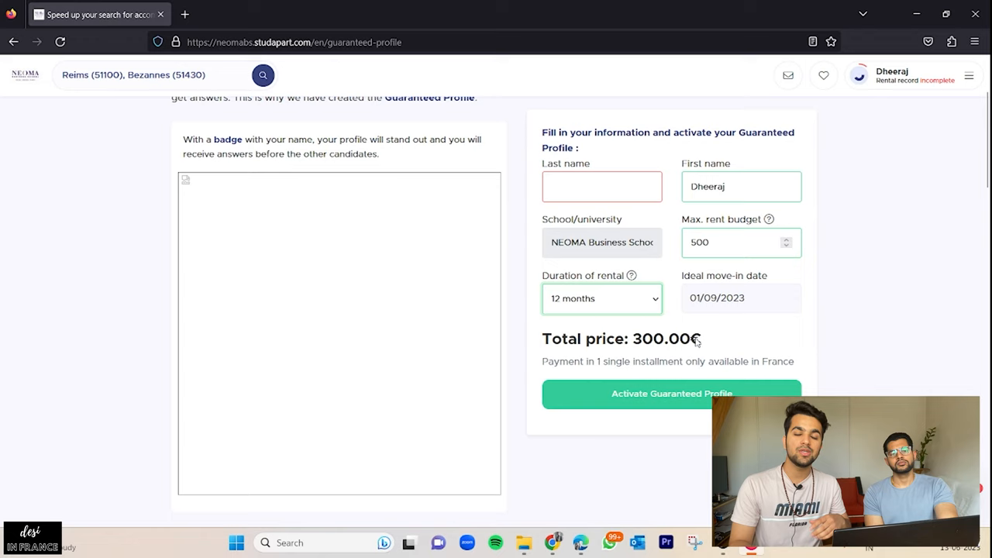
mouse_move(728, 334)
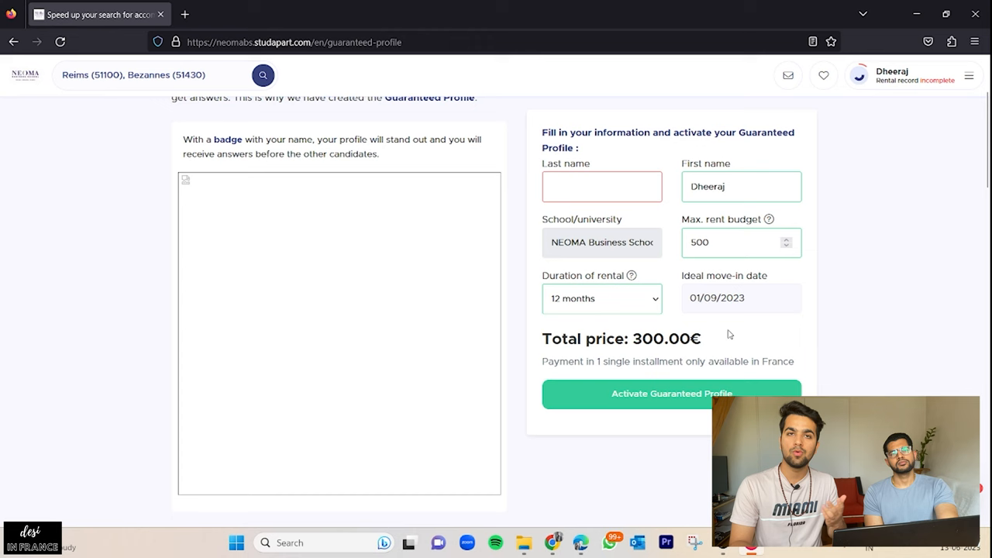
scroll("up", 3)
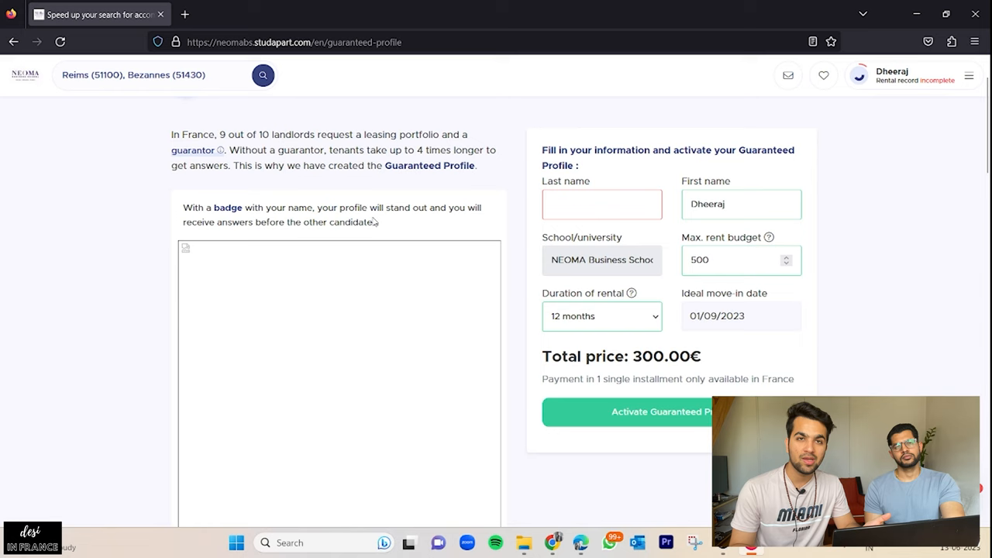
scroll("down", 3)
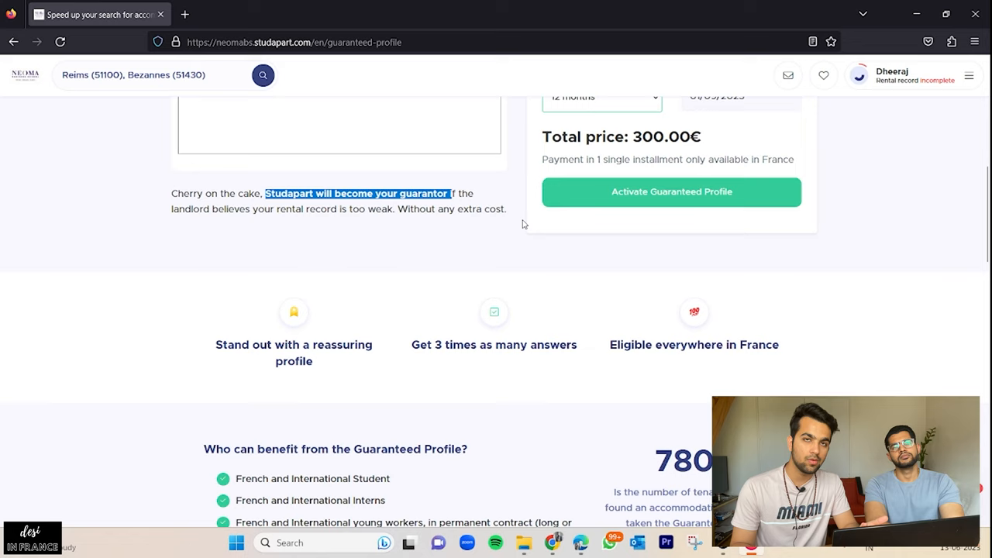
mouse_move(527, 230)
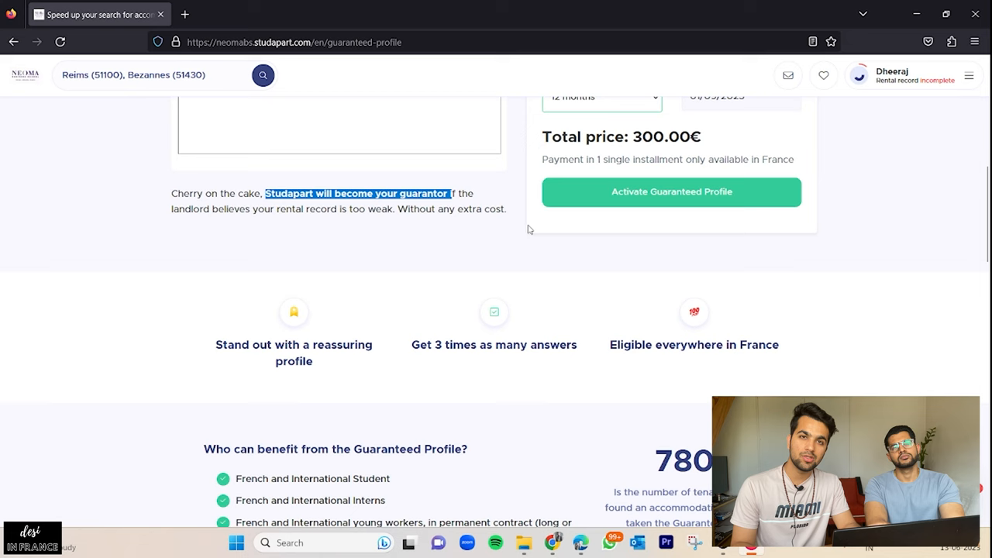
scroll("up", 3)
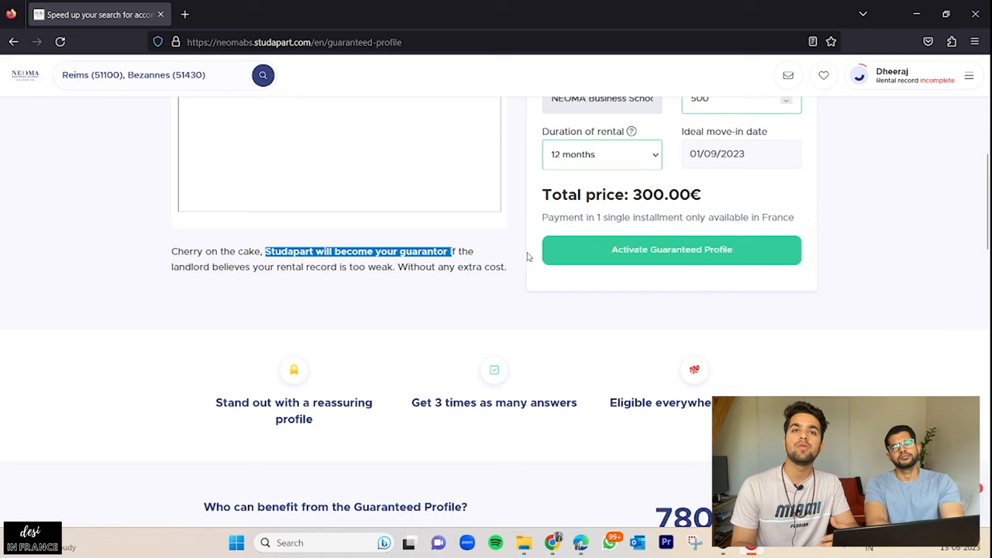
scroll("down", 3)
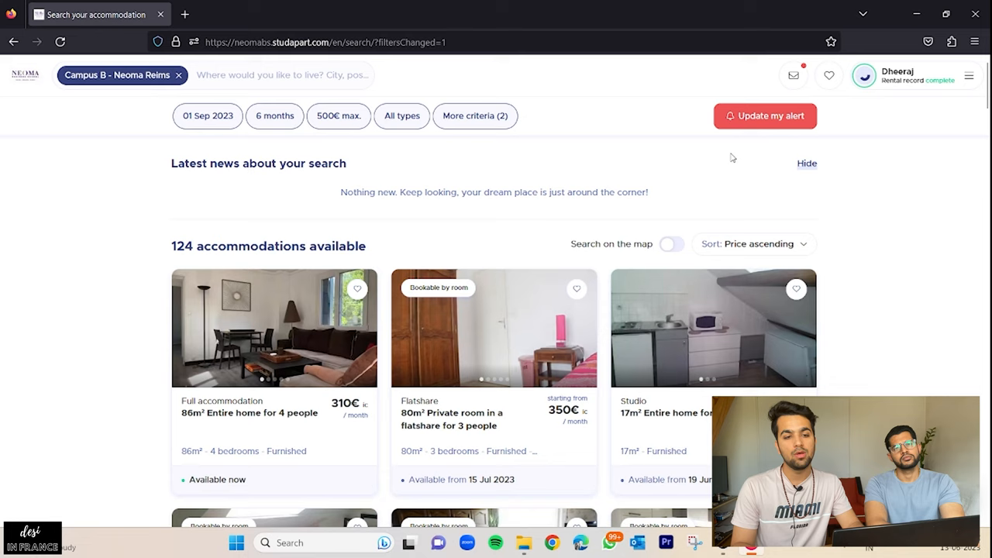
mouse_move(921, 244)
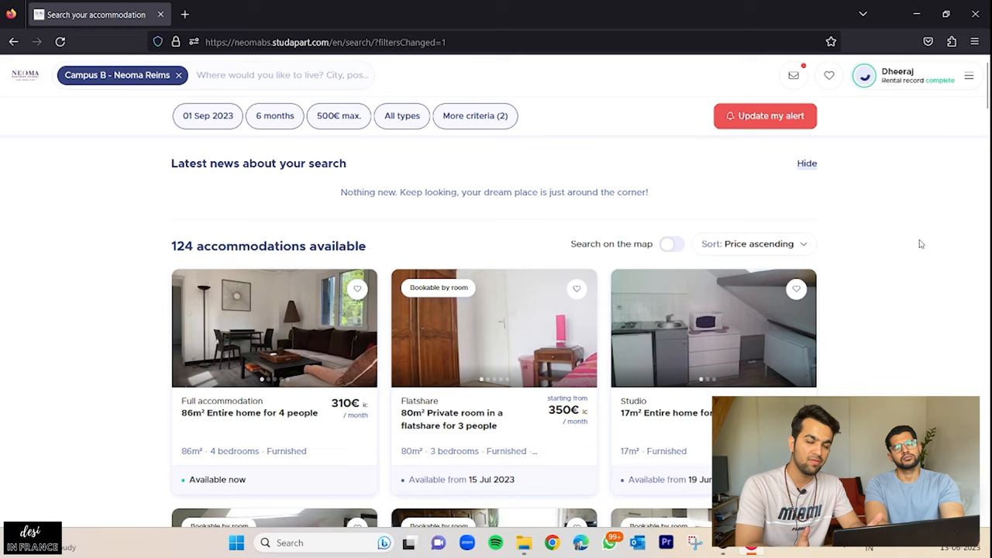
mouse_move(917, 251)
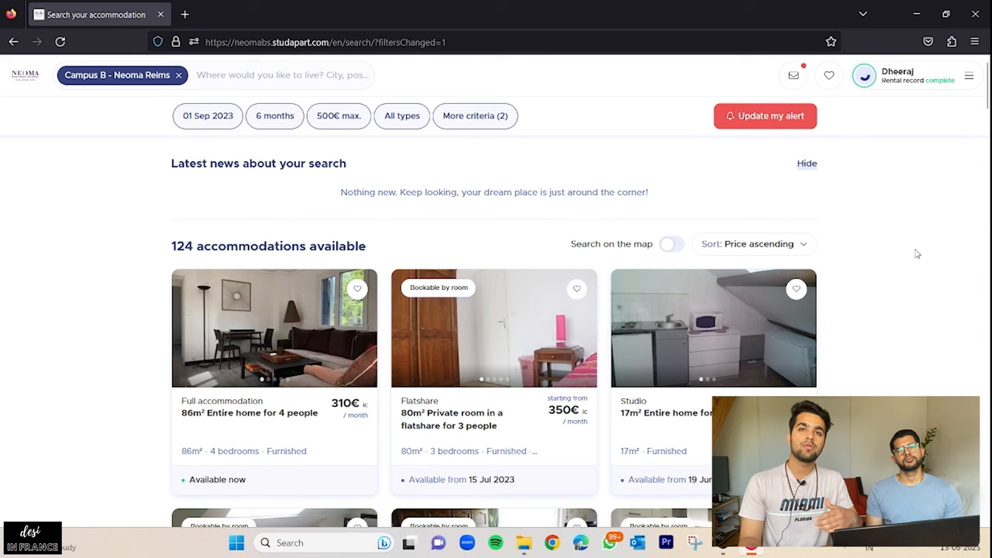
Step: Scroll the 124 Reims accommodations sorted by ascending price toward the 86m² entire home
scroll("down", 3)
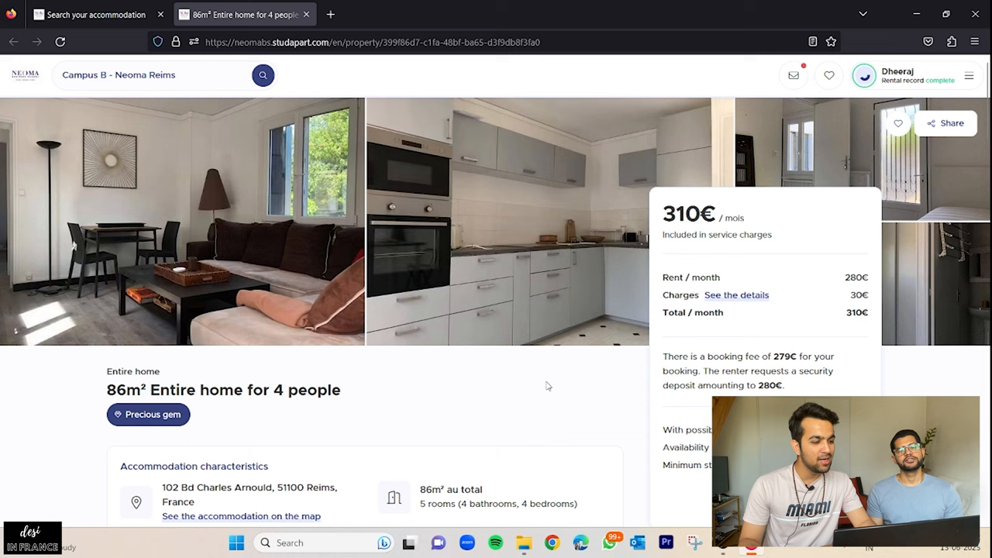
Step: Review the full furnishings list of the 86m² Reims home for four
scroll("down", 3)
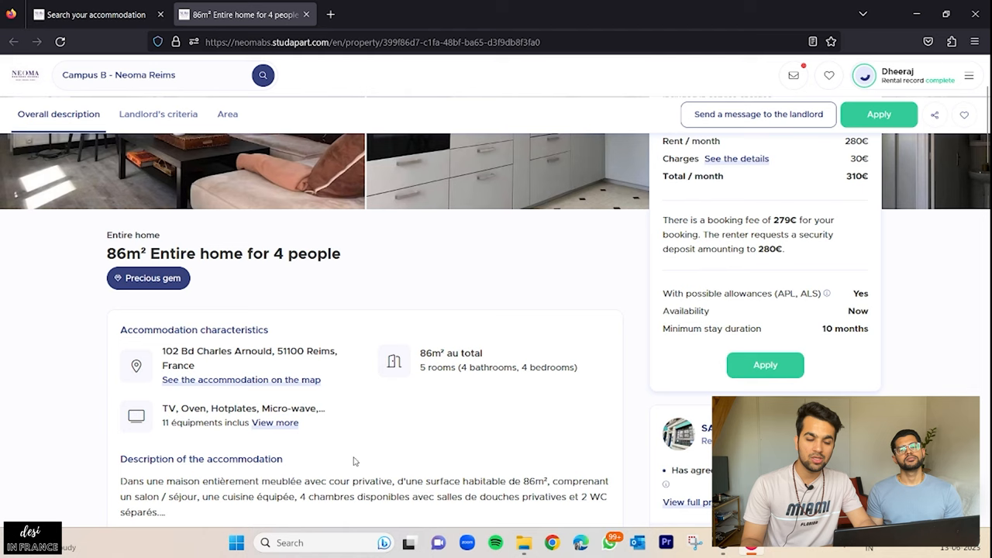
left_click(274, 422)
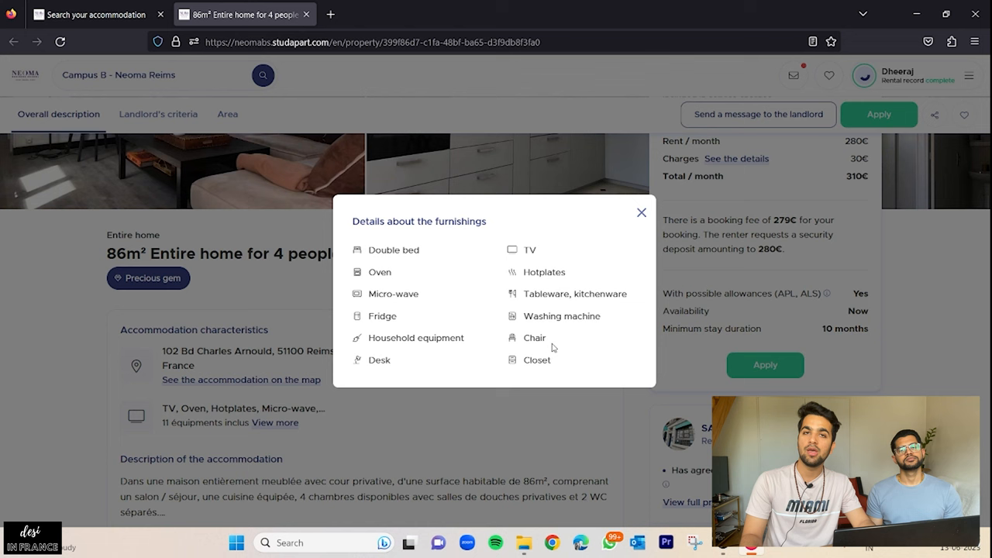
left_click(641, 212)
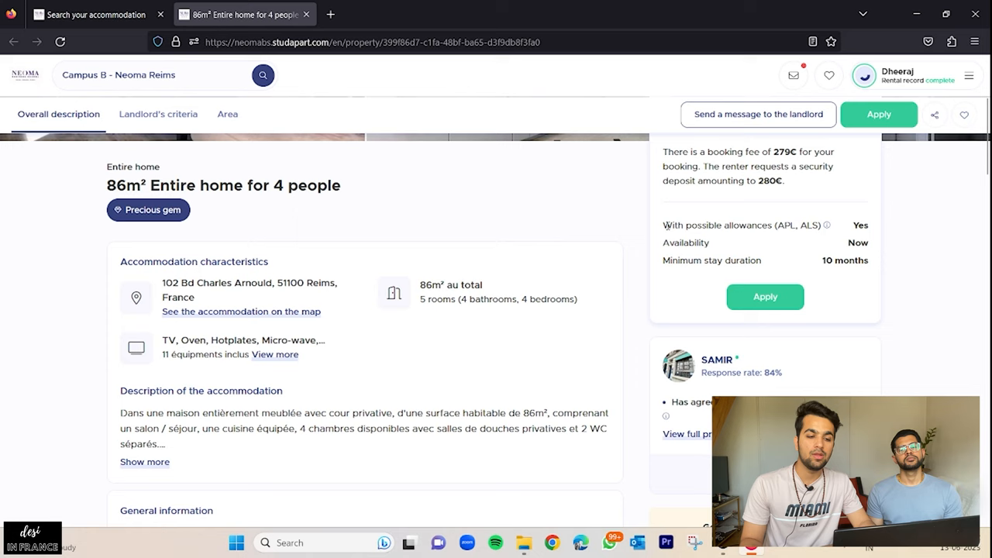
mouse_move(826, 225)
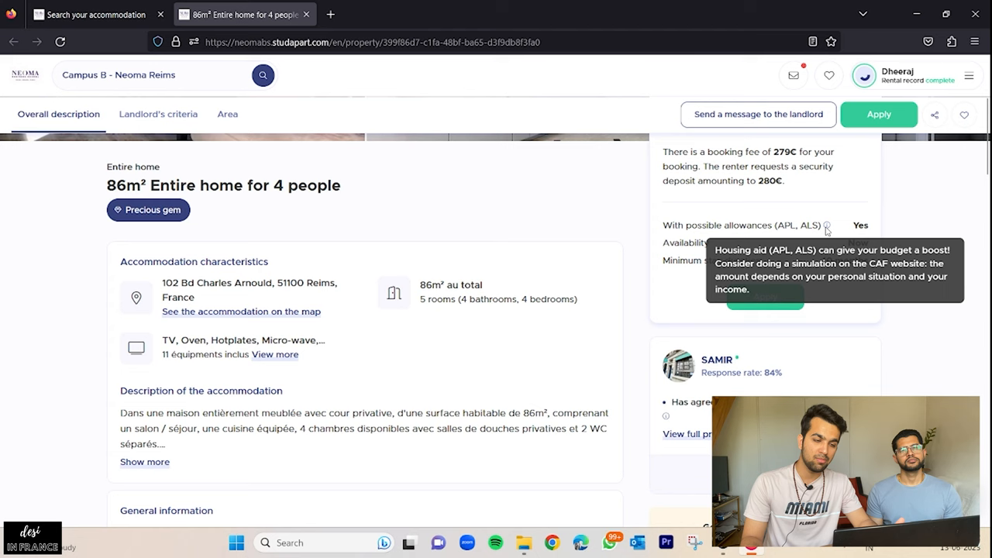
Step: Check housing-aid eligibility and highlight the landlord's 84% response rate
scroll("down", 3)
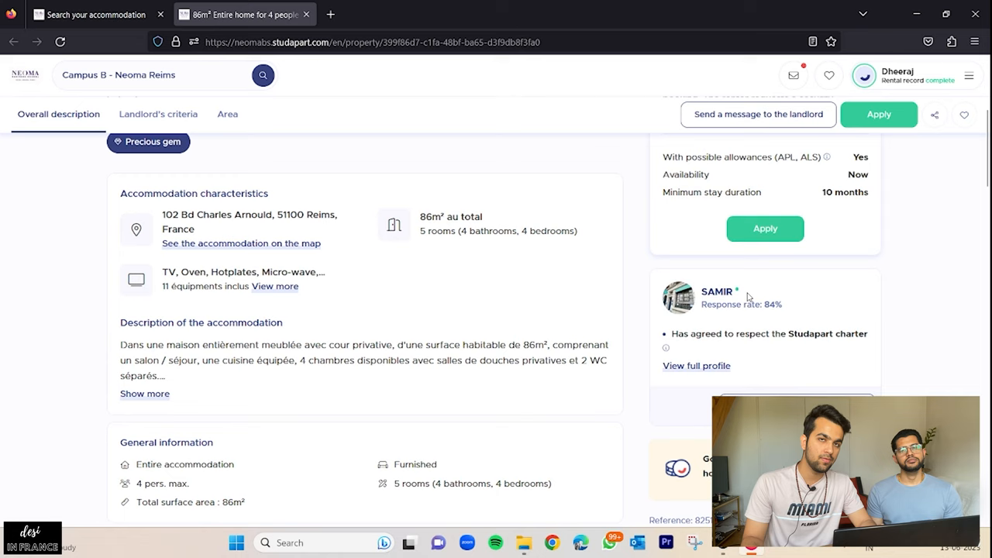
double_click(772, 304)
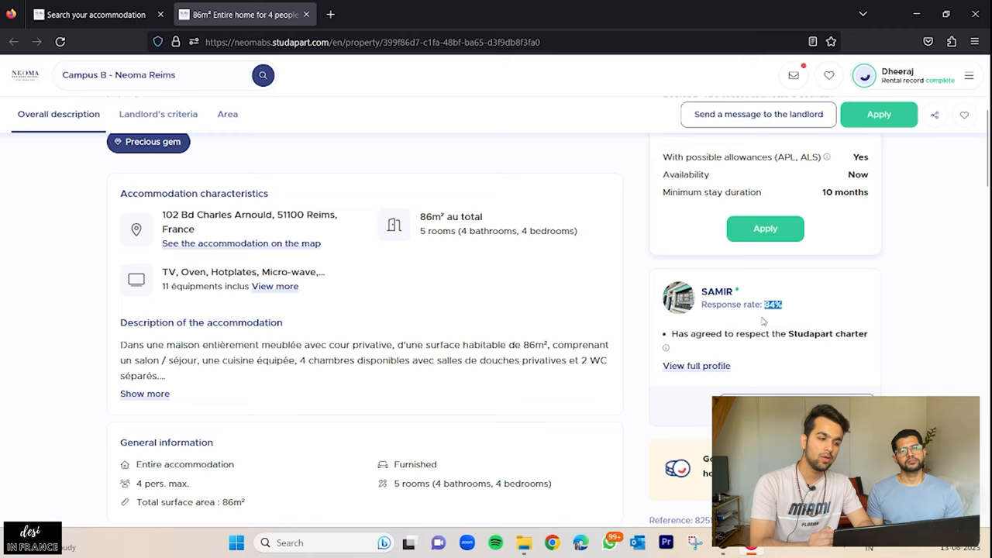
scroll("down", 3)
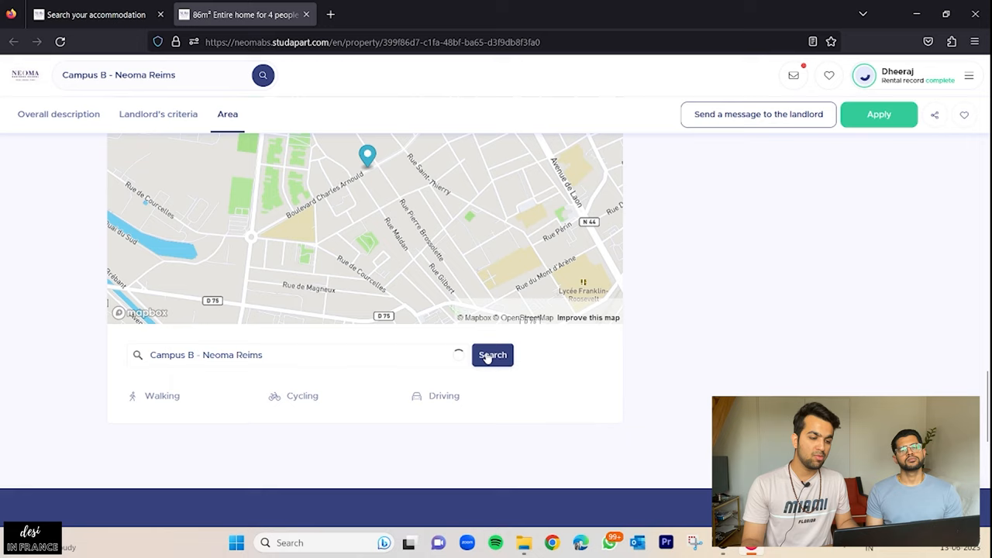
Step: Search travel times from the 86m² home to Campus B - Neoma Reims on the area map
left_click(493, 354)
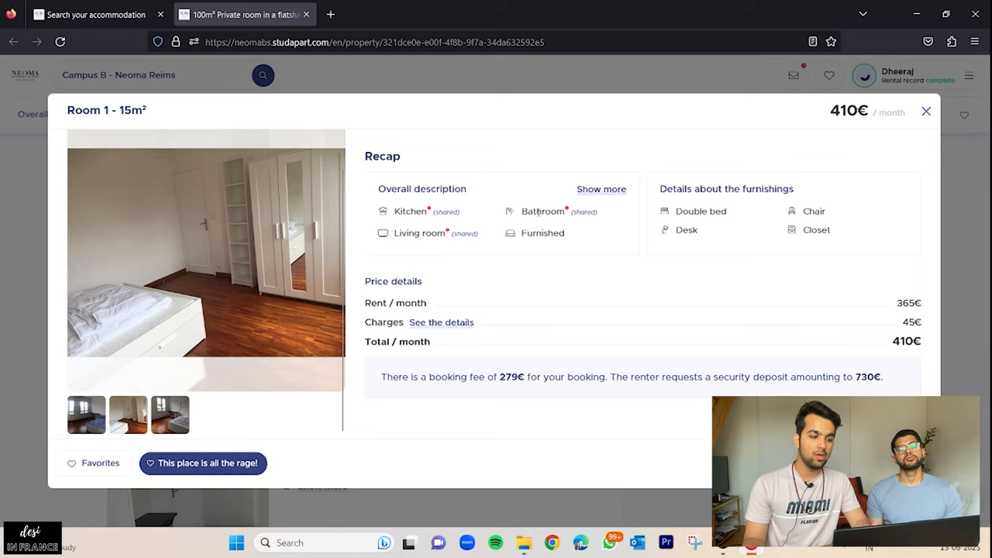
mouse_move(603, 254)
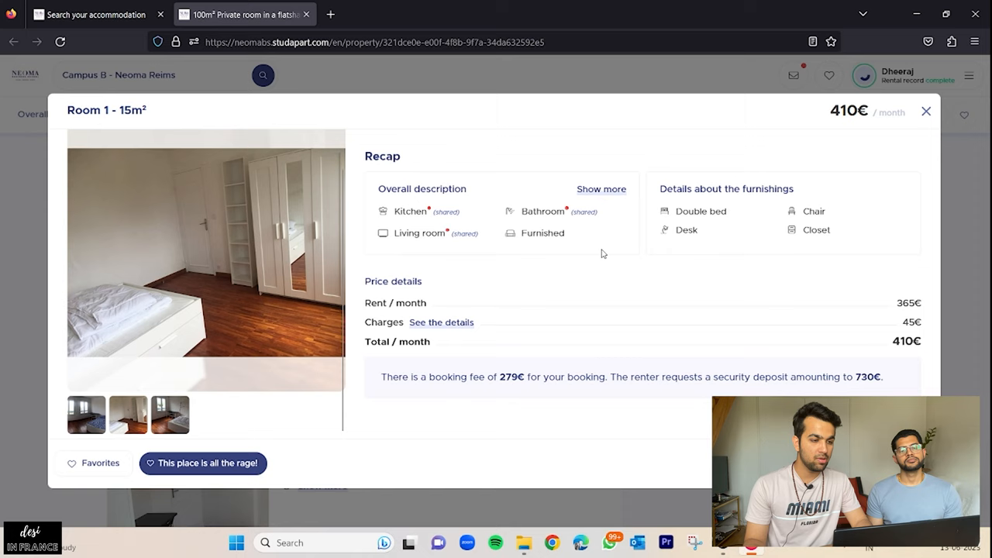
Step: View what the 45€ charges for Room 1 - 15m² include, then close the recap
left_click(440, 321)
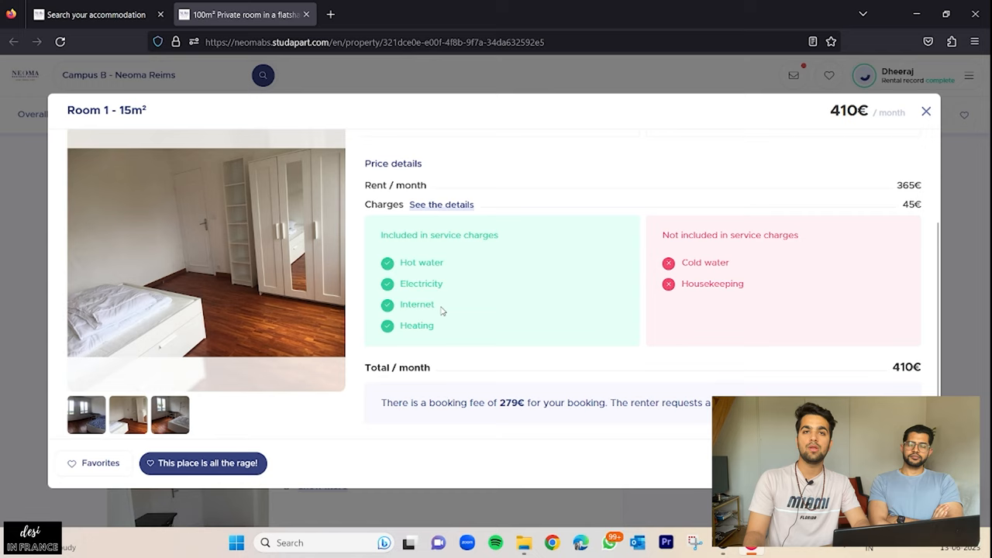
mouse_move(784, 257)
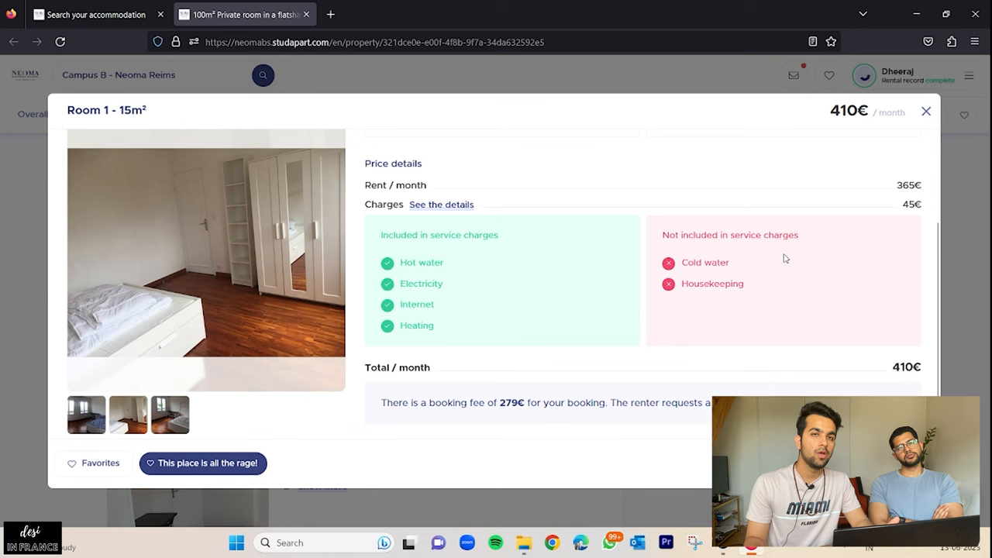
left_click(925, 112)
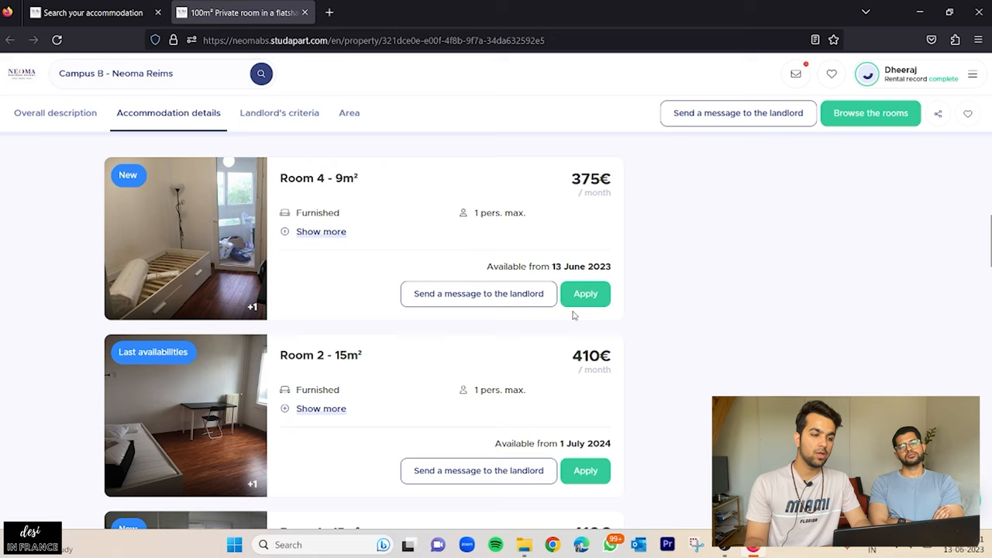
Step: Search CROUS housing for Reims (51100) and open one residence from the 24 results
left_click(477, 471)
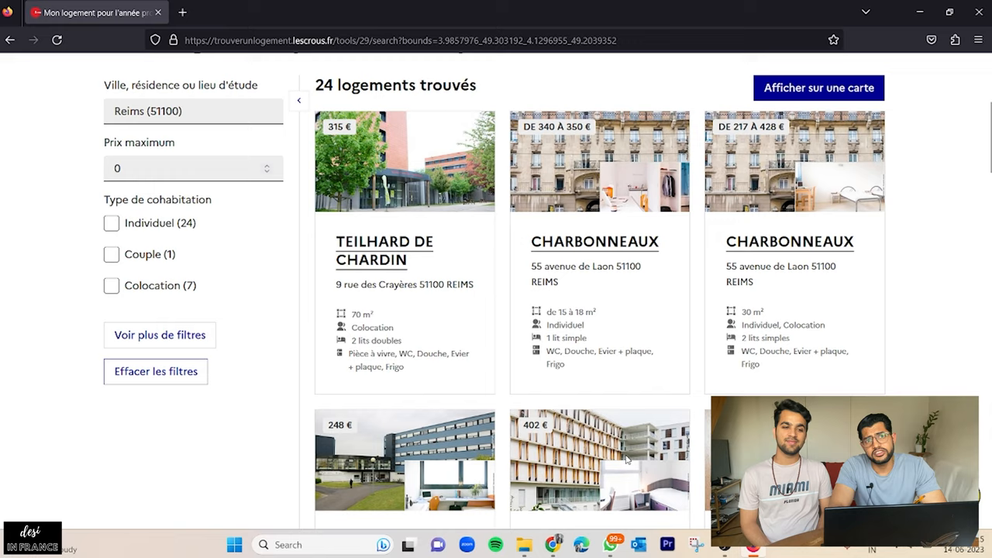
left_click(598, 458)
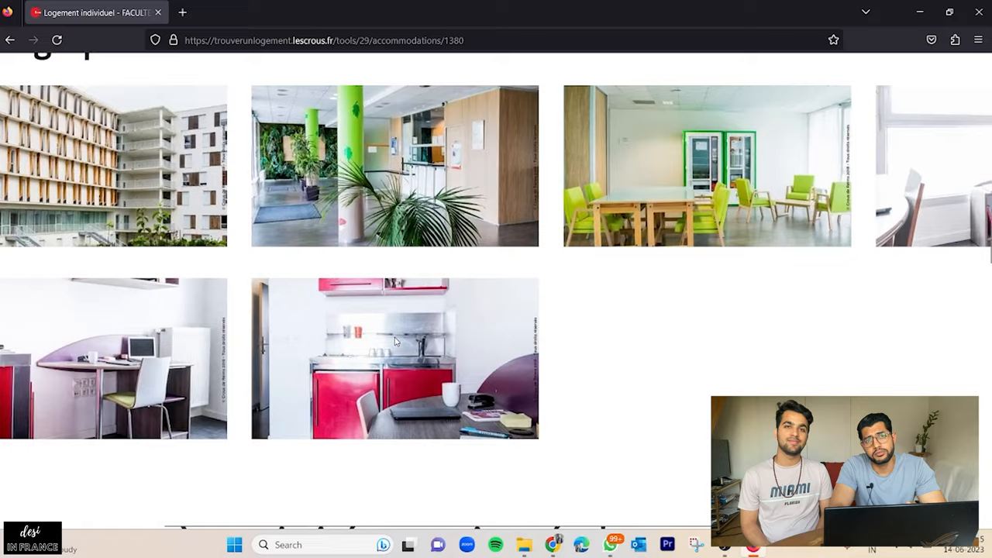